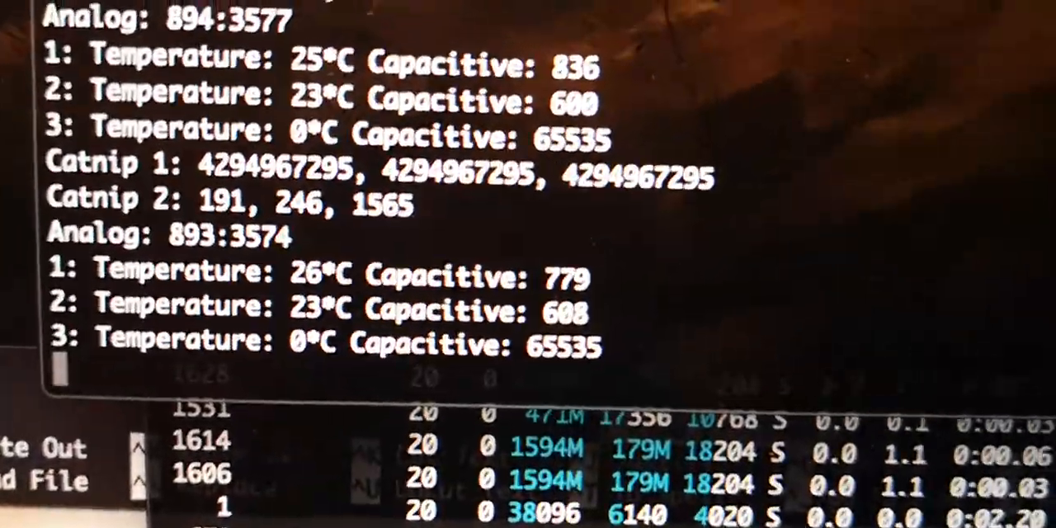
{"action": "scroll", "scroll_direction": "down", "scroll_amount": 3}
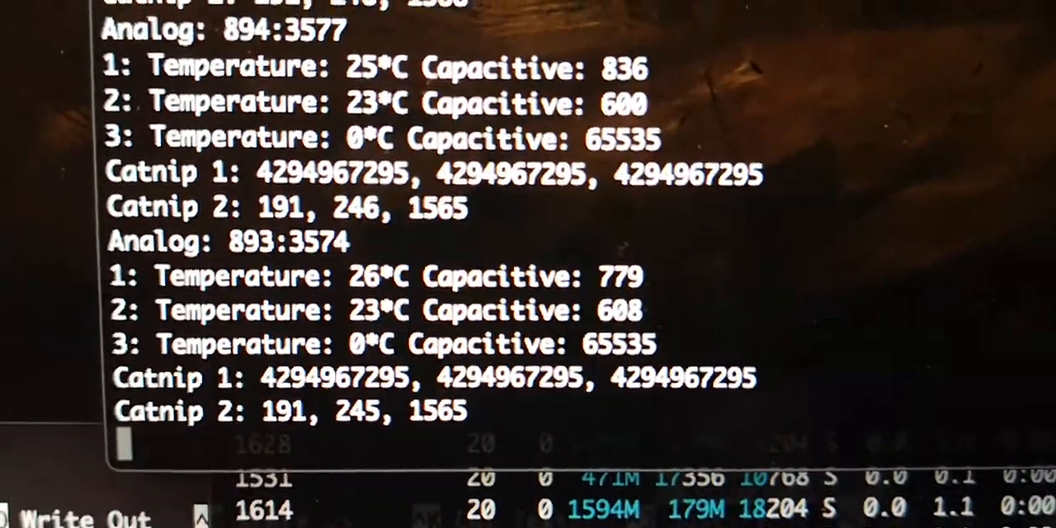
{"action": "scroll", "scroll_direction": "down", "scroll_amount": 3}
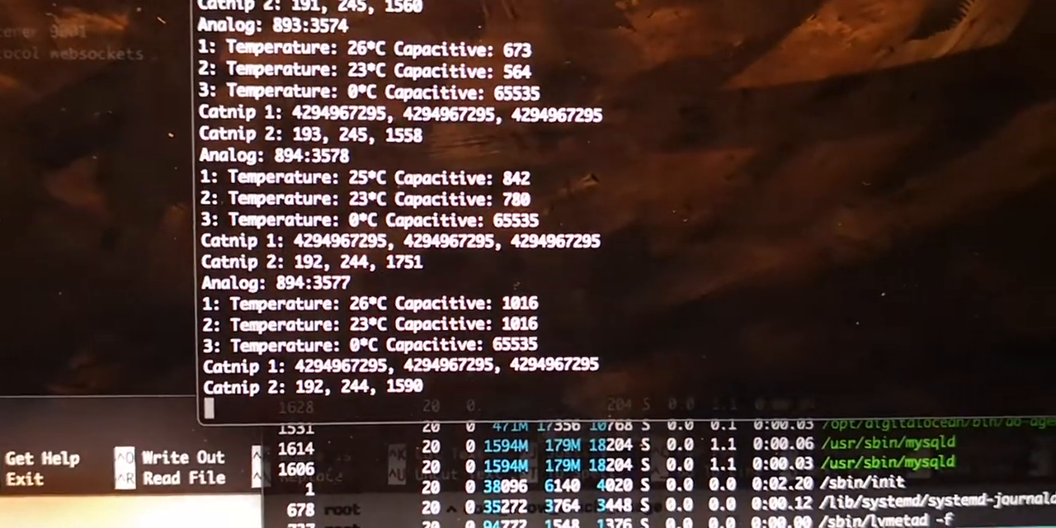
{"action": "scroll", "scroll_direction": "down", "scroll_amount": 3}
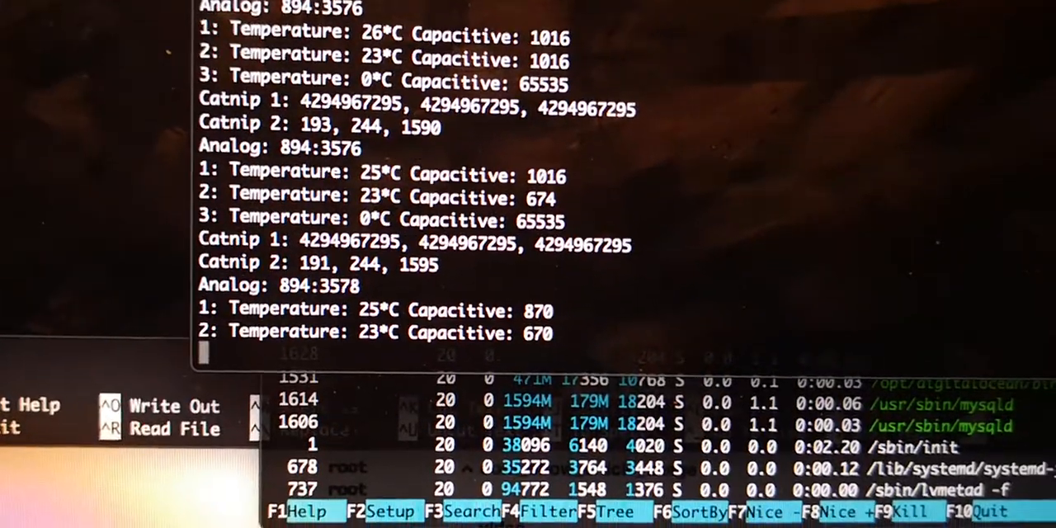
{"action": "scroll", "scroll_direction": "down", "scroll_amount": 3}
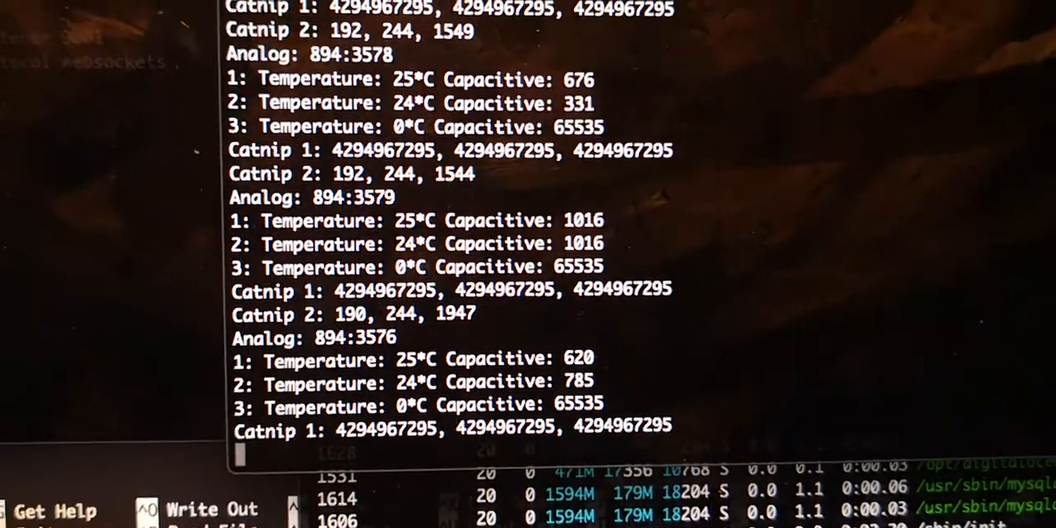
{"action": "scroll", "scroll_direction": "down", "scroll_amount": 3}
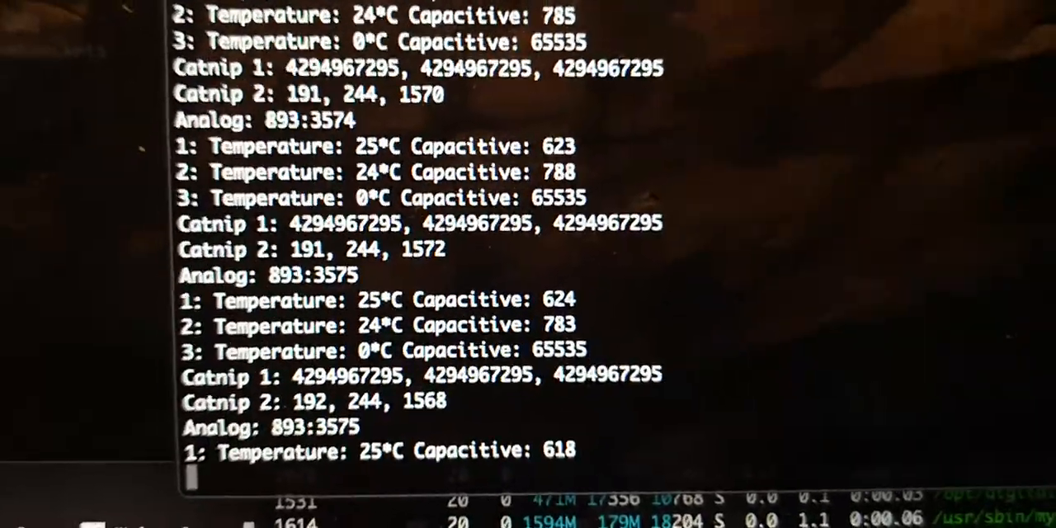
{"action": "scroll", "scroll_direction": "down", "scroll_amount": 3}
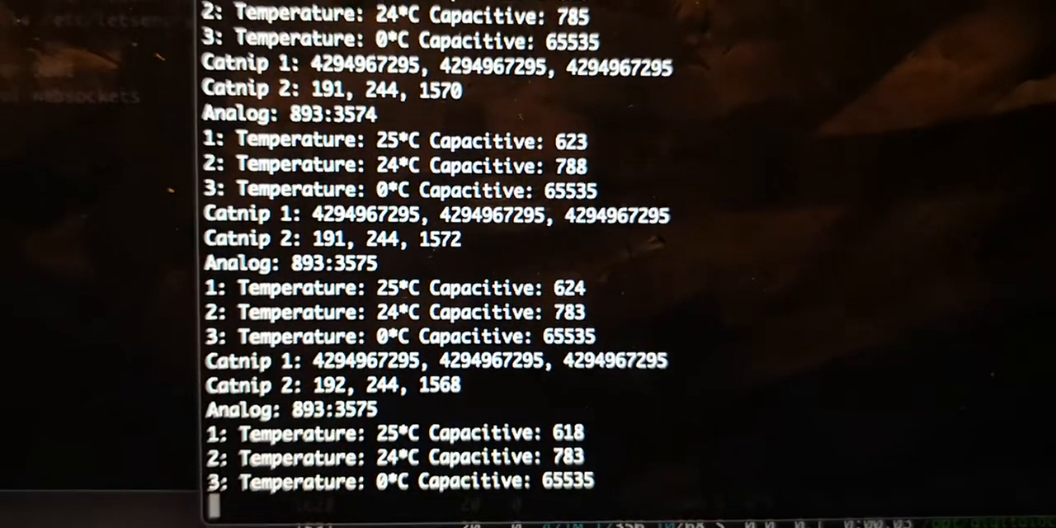